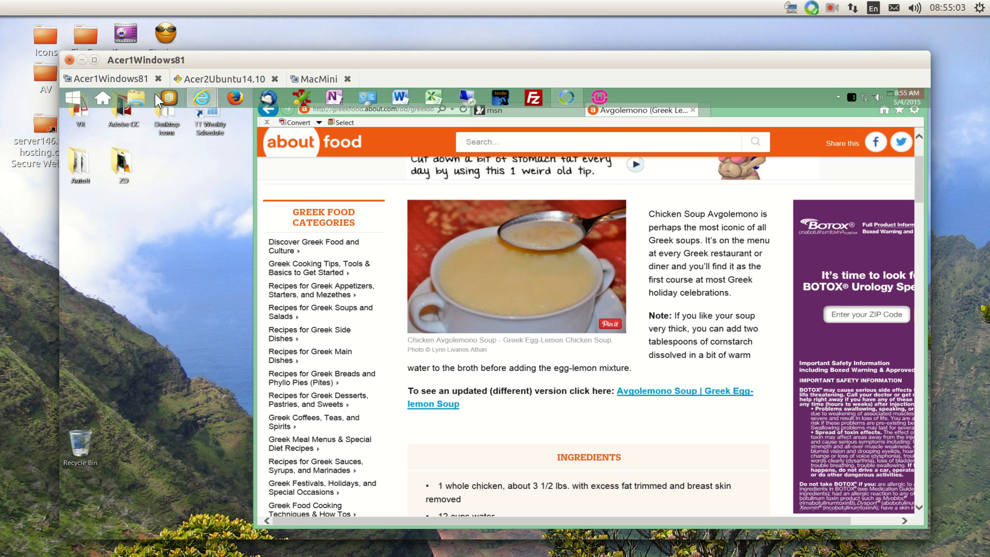
{"action": "mouse_move", "coordinate": [160, 98]}
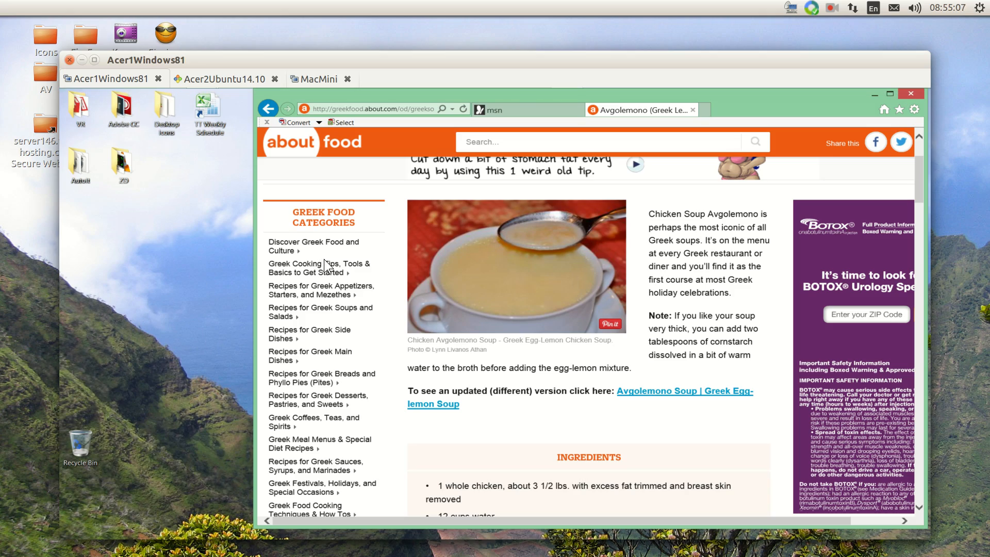
Step: Switch to the Acer2Ubuntu14.10 tab and scroll the Epicurious avgolemono recipe to its cooking details
{"action": "scroll", "scroll_direction": "down", "scroll_amount": 3}
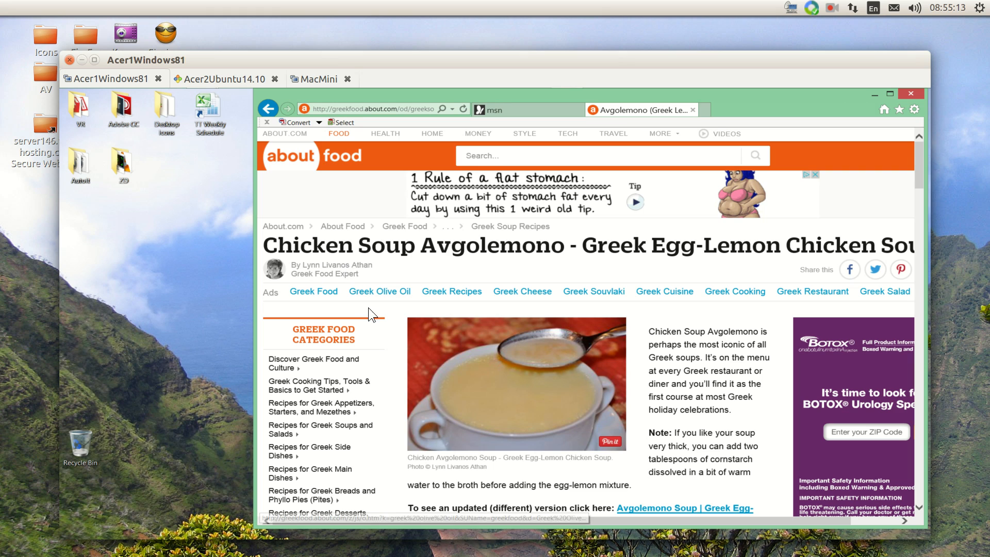
{"action": "mouse_move", "coordinate": [394, 339]}
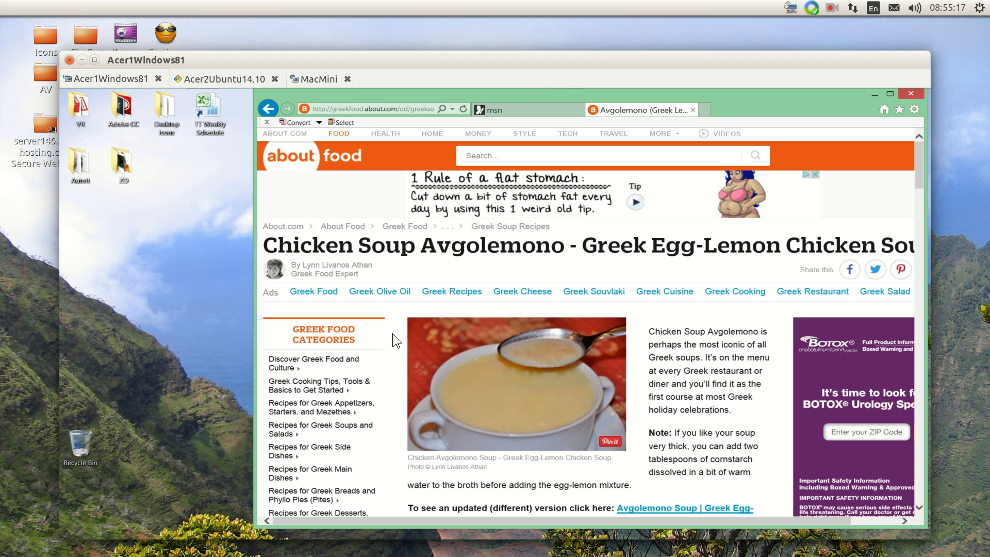
{"action": "scroll", "scroll_direction": "down", "scroll_amount": 3}
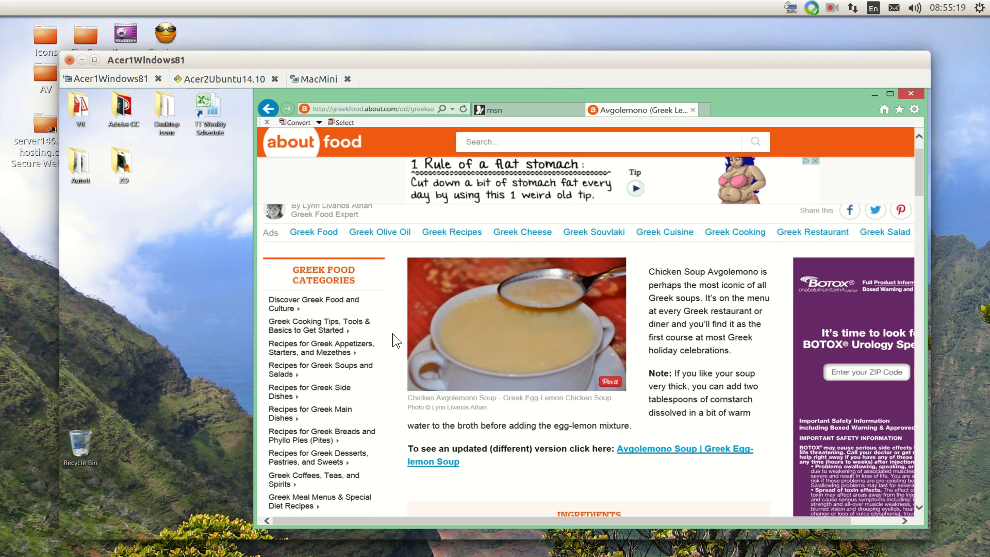
{"action": "mouse_move", "coordinate": [396, 302]}
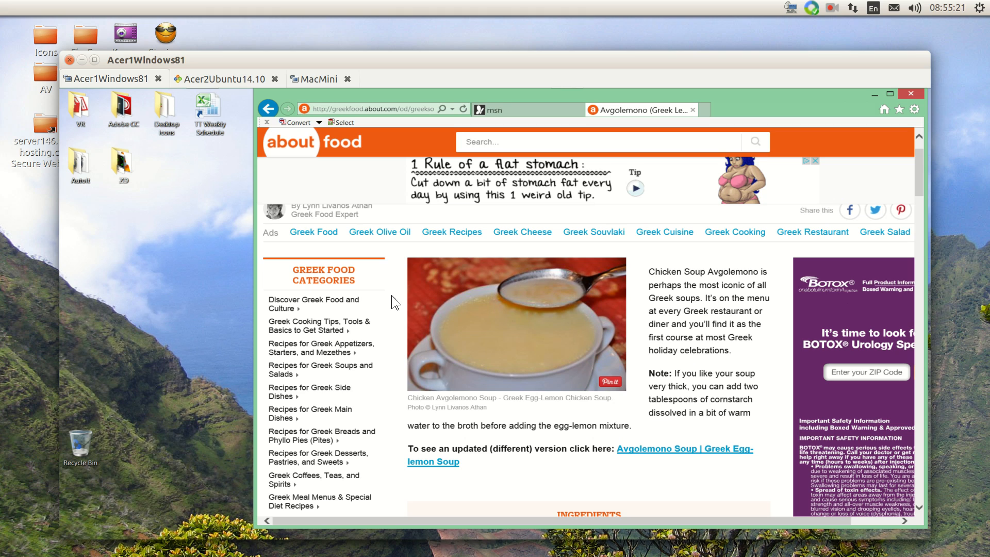
{"action": "mouse_move", "coordinate": [397, 272]}
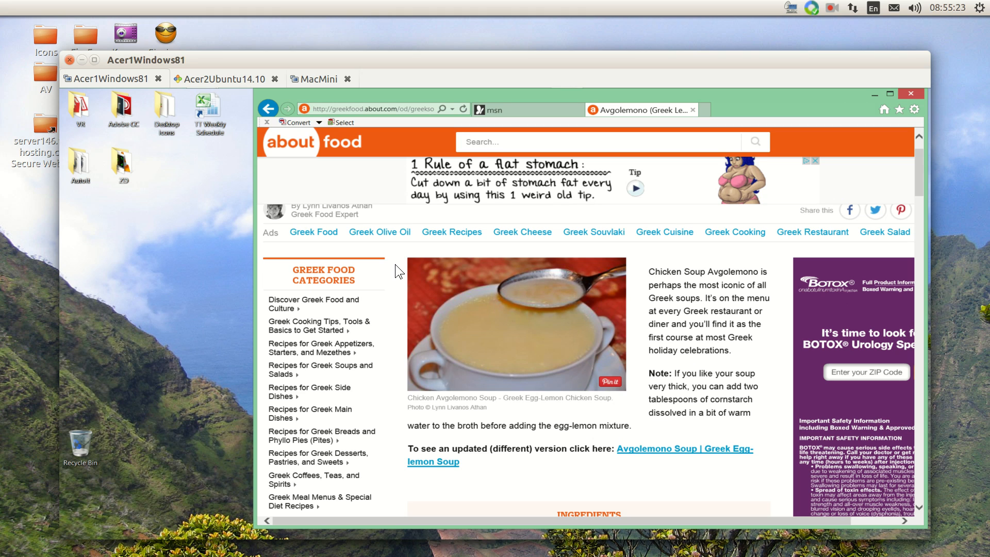
{"action": "mouse_move", "coordinate": [183, 105]}
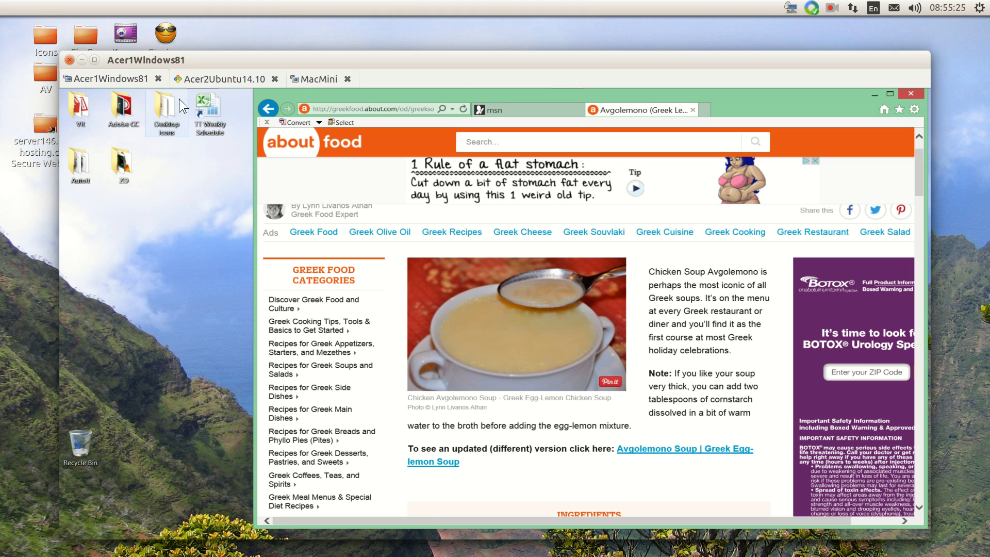
{"action": "left_click", "coordinate": [220, 79]}
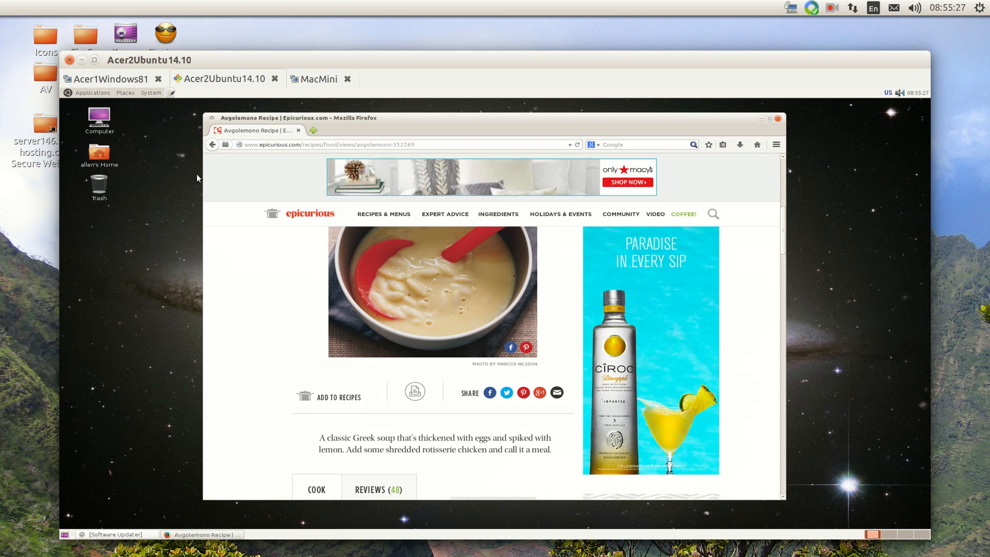
{"action": "mouse_move", "coordinate": [171, 253]}
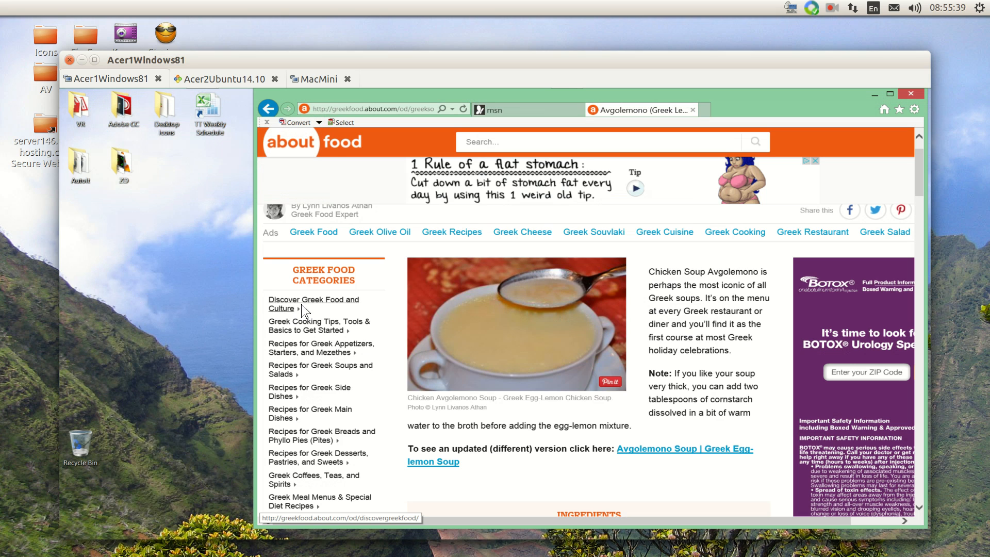
{"action": "left_click", "coordinate": [223, 79]}
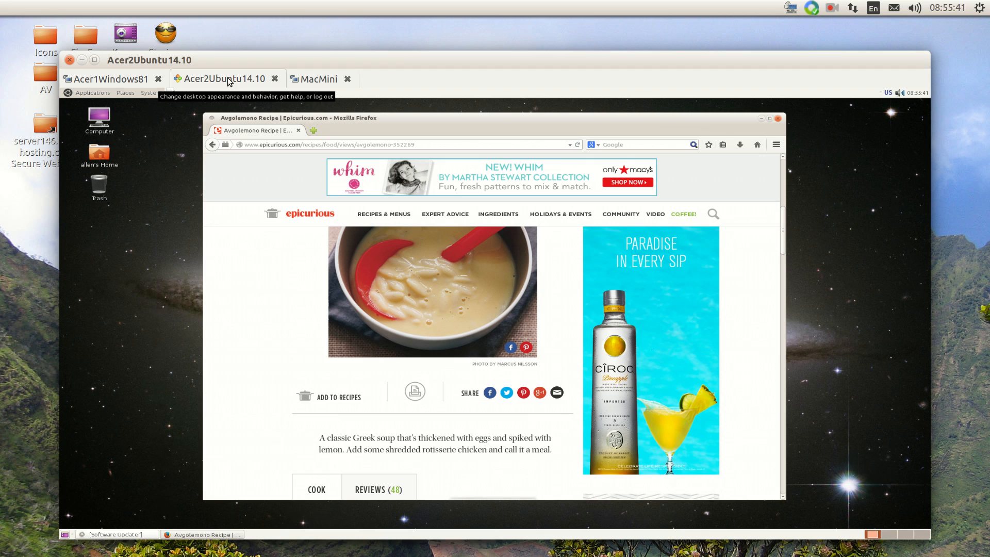
{"action": "mouse_move", "coordinate": [252, 272]}
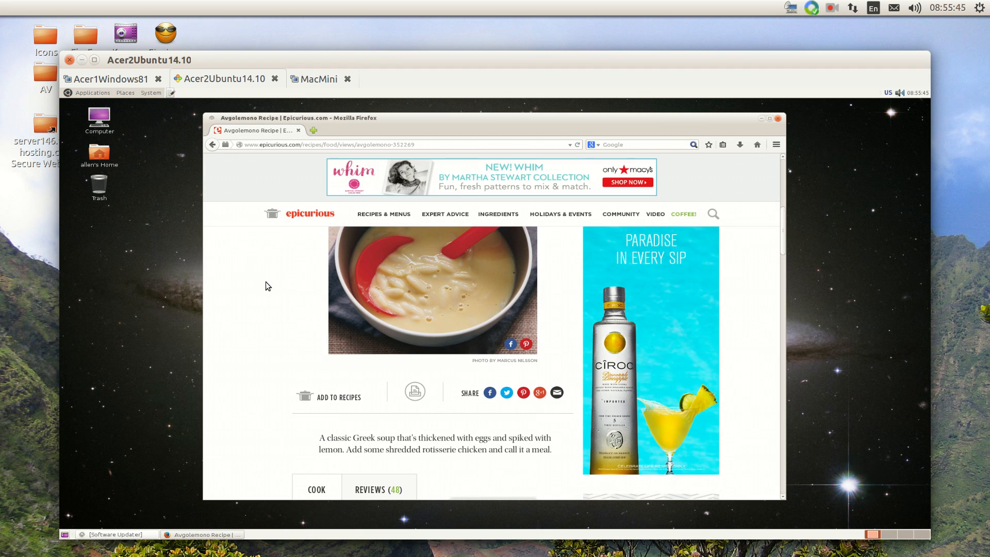
{"action": "scroll", "scroll_direction": "down", "scroll_amount": 3}
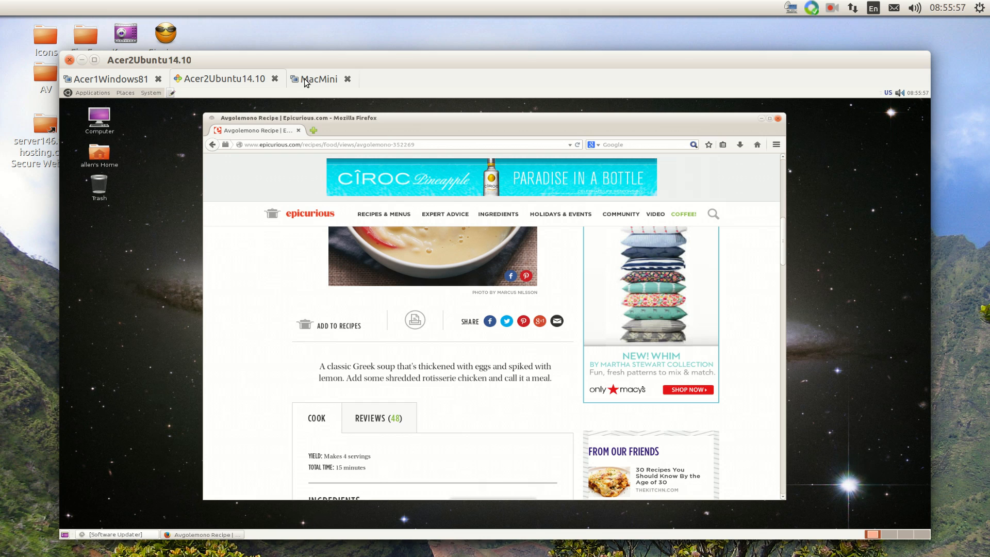
{"action": "left_click", "coordinate": [320, 79]}
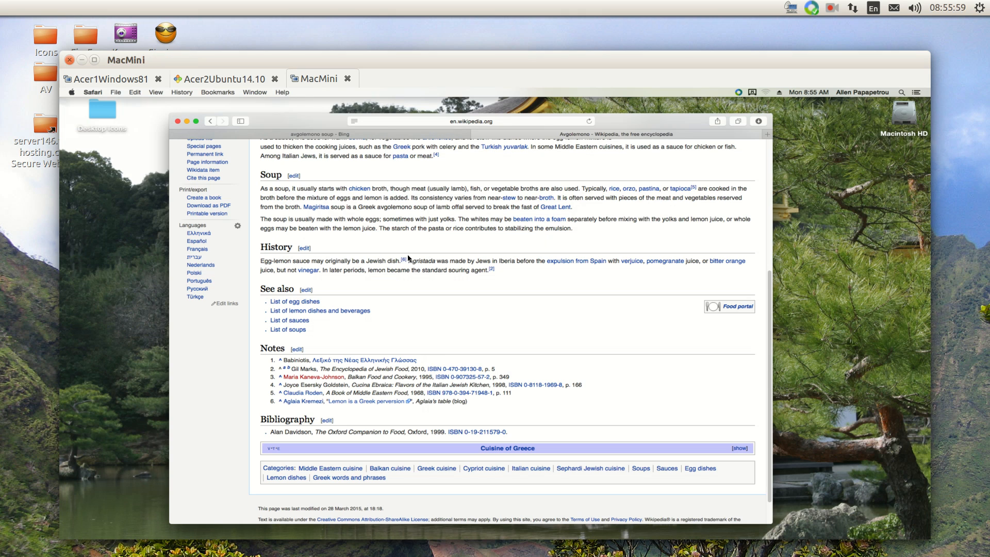
{"action": "mouse_move", "coordinate": [403, 254]}
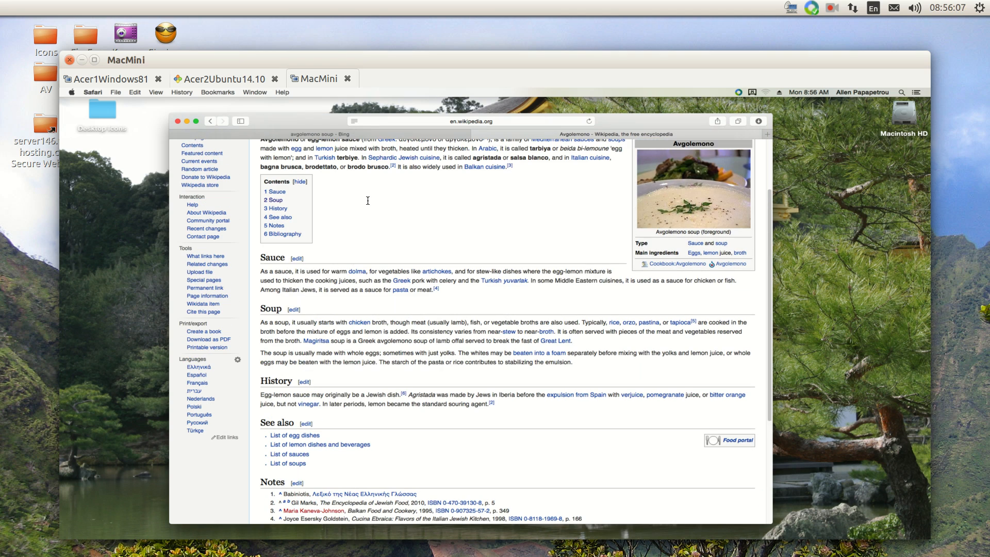
{"action": "mouse_move", "coordinate": [289, 194]}
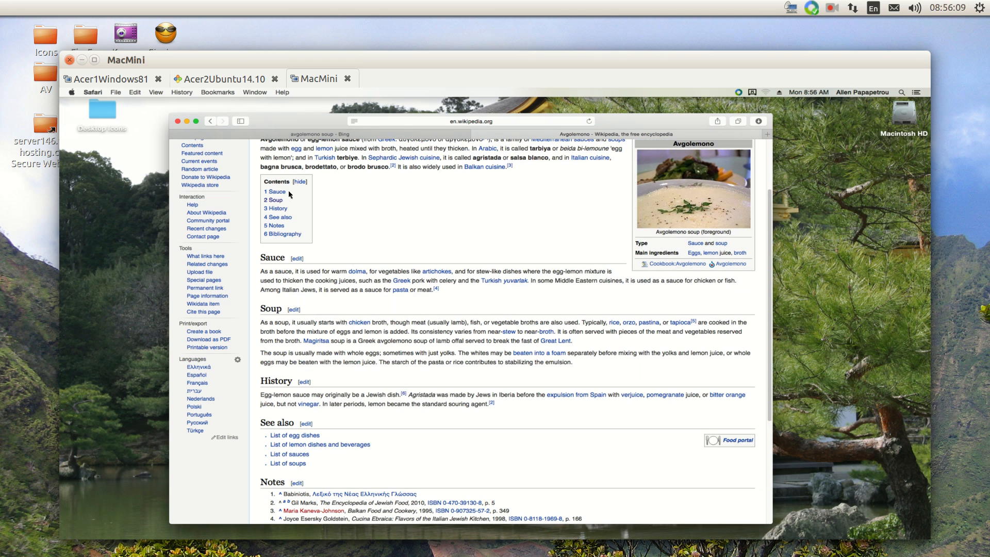
{"action": "scroll", "scroll_direction": "down", "scroll_amount": 3}
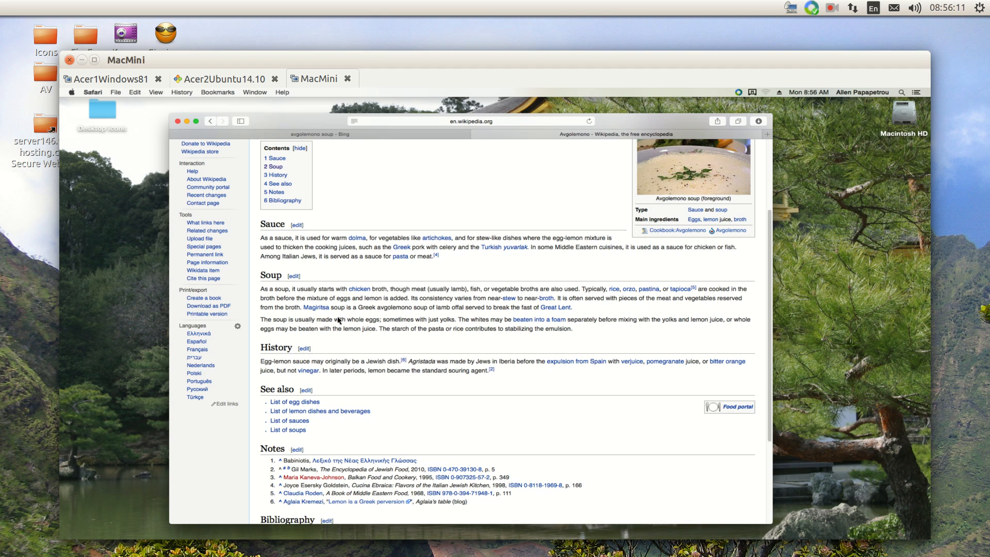
{"action": "scroll", "scroll_direction": "down", "scroll_amount": 3}
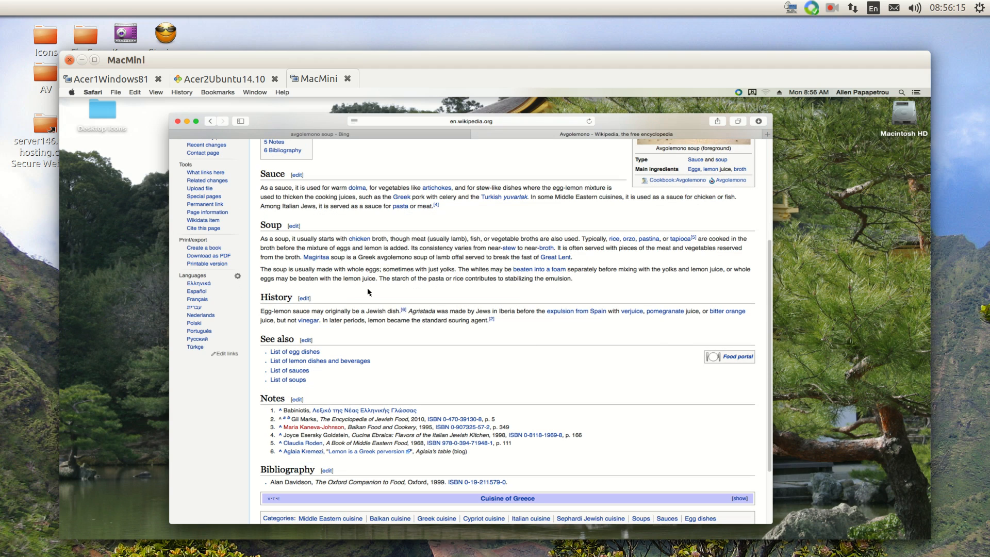
{"action": "mouse_move", "coordinate": [371, 279]}
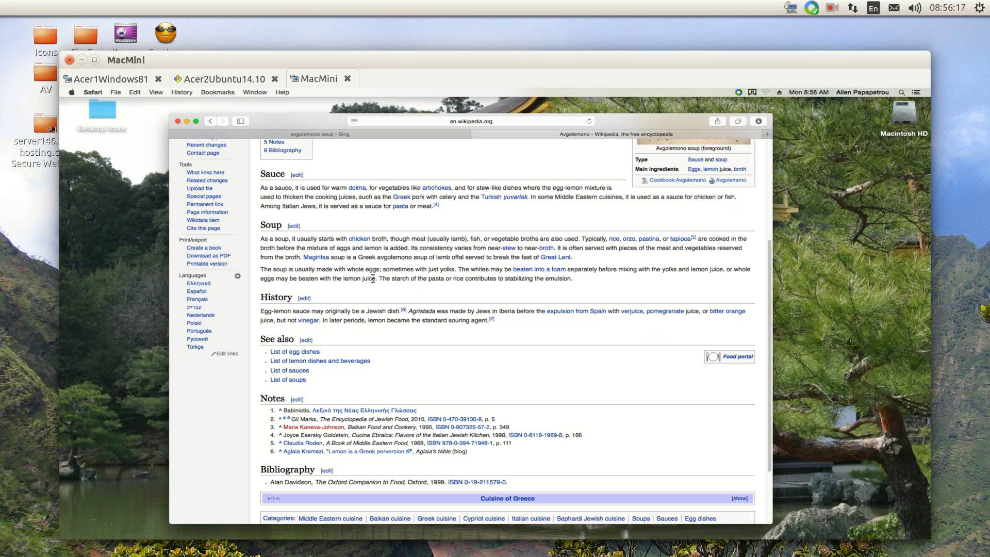
{"action": "mouse_move", "coordinate": [395, 60]}
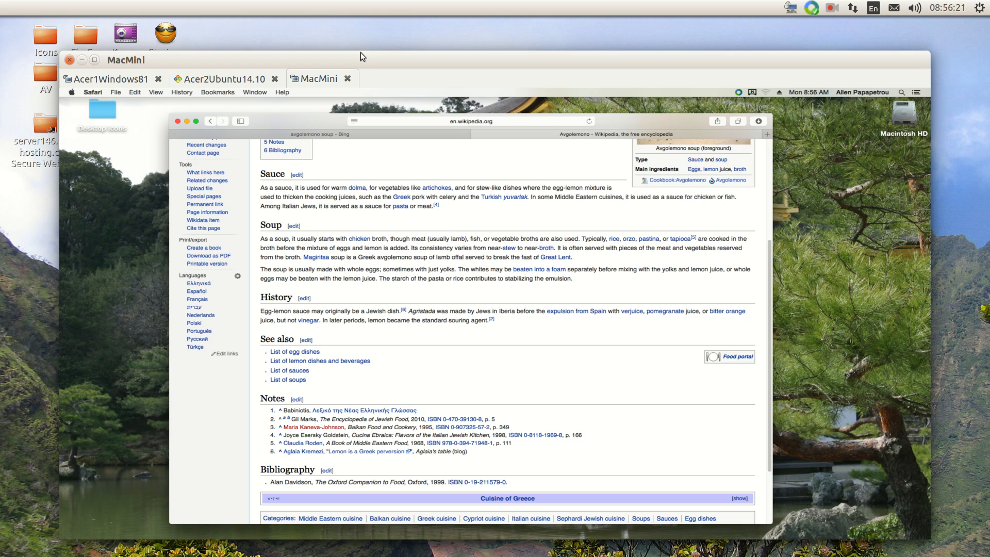
{"action": "mouse_move", "coordinate": [358, 64]}
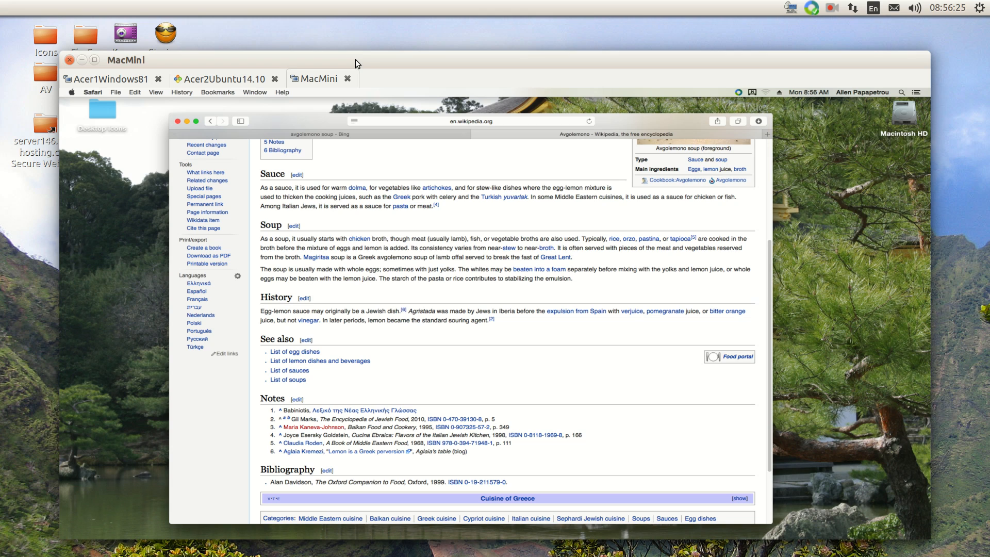
{"action": "mouse_move", "coordinate": [348, 40]}
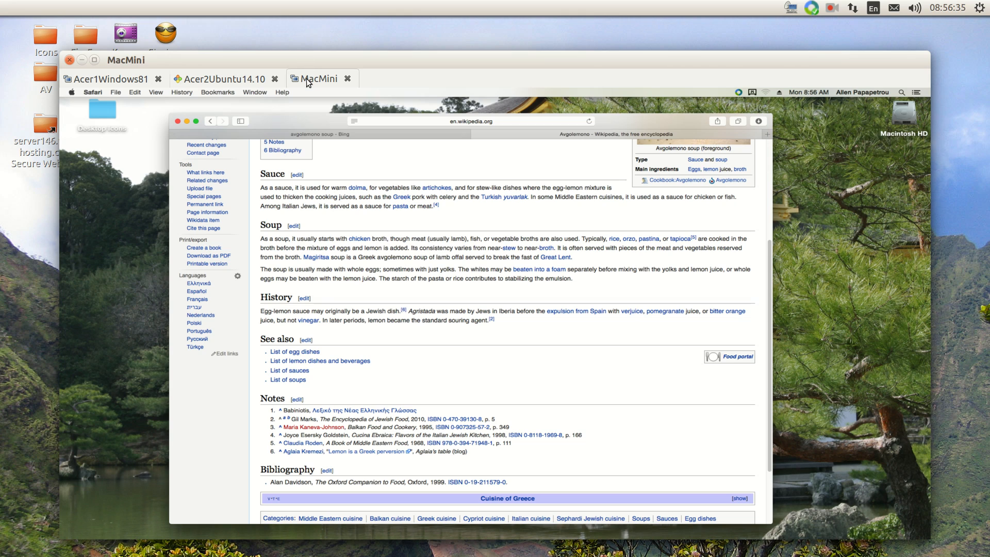
{"action": "mouse_move", "coordinate": [300, 63]}
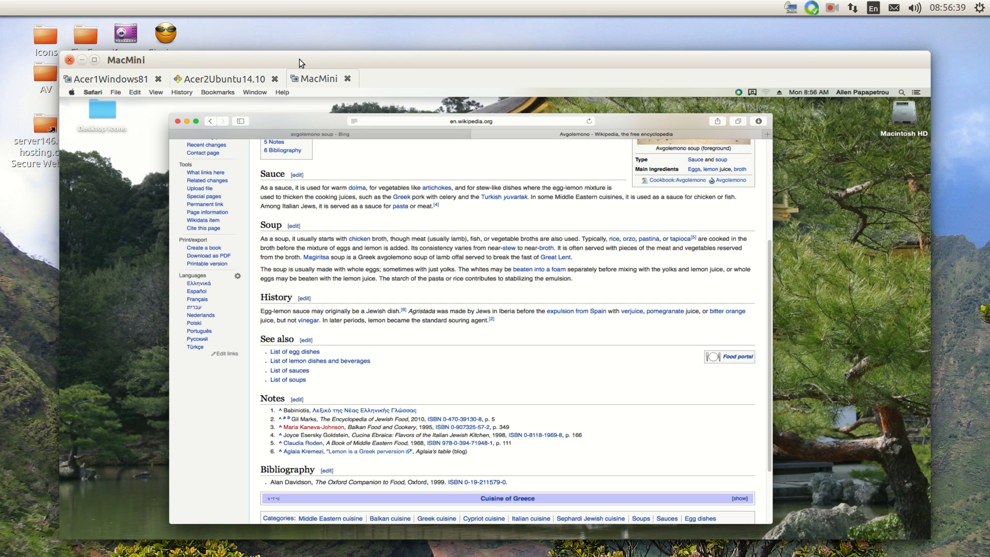
{"action": "mouse_move", "coordinate": [308, 85]}
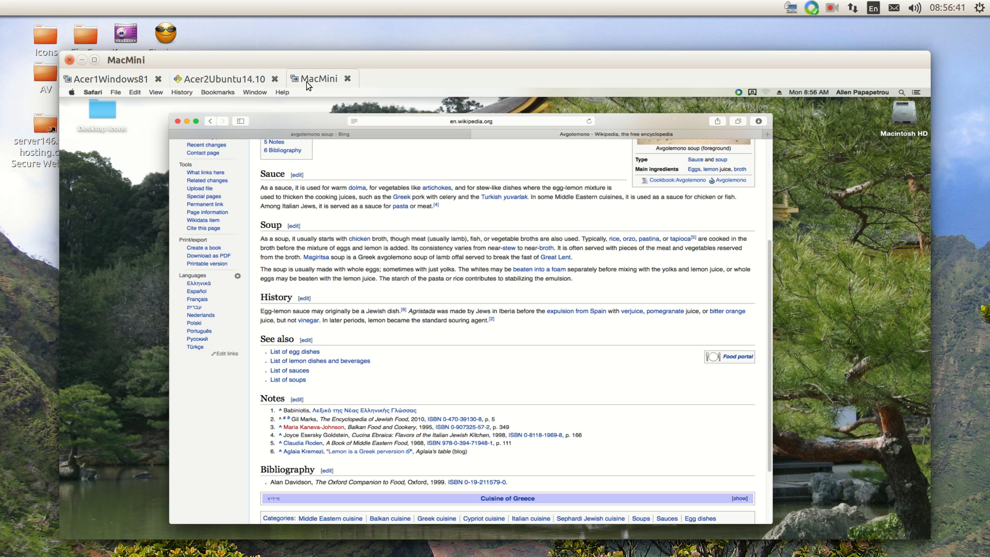
{"action": "mouse_move", "coordinate": [135, 277]}
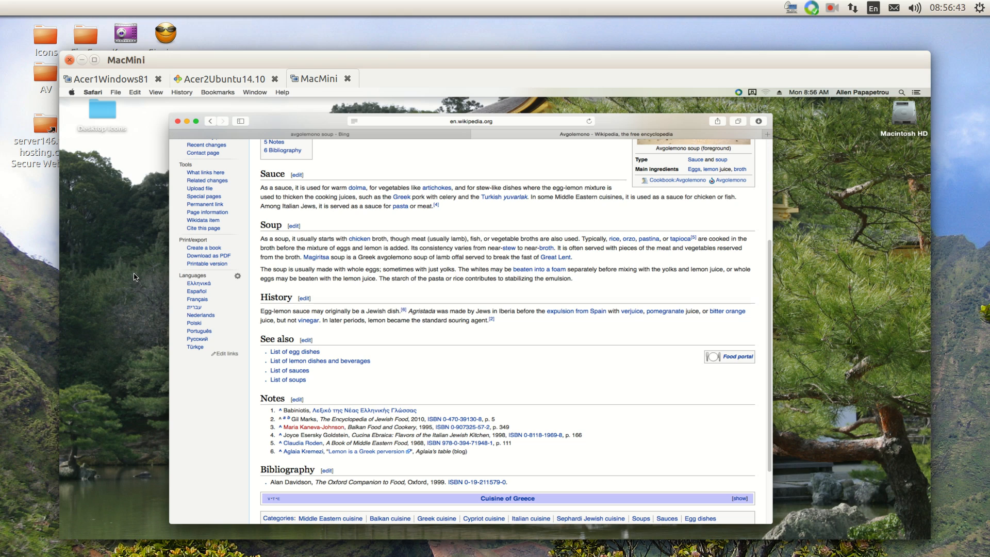
{"action": "mouse_move", "coordinate": [151, 351]}
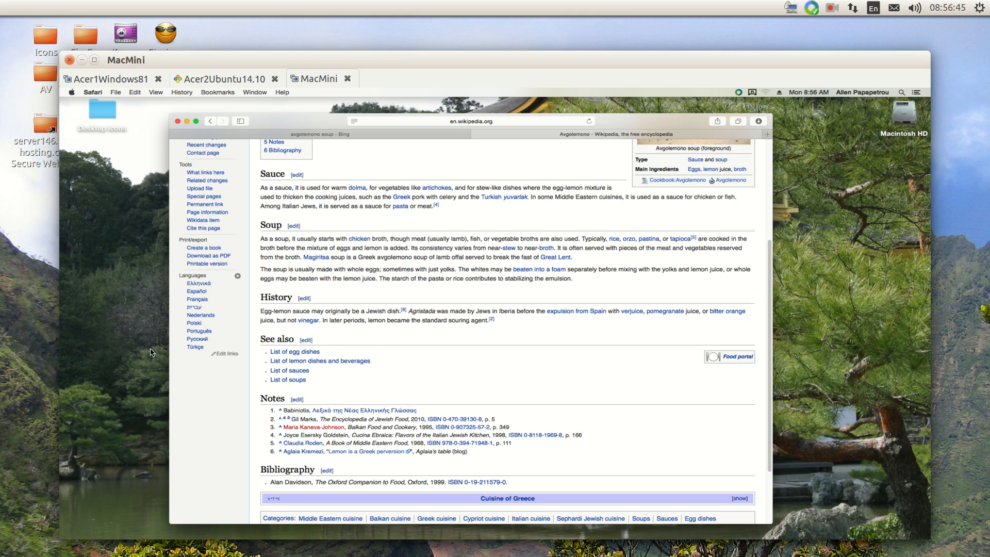
{"action": "mouse_move", "coordinate": [130, 288]}
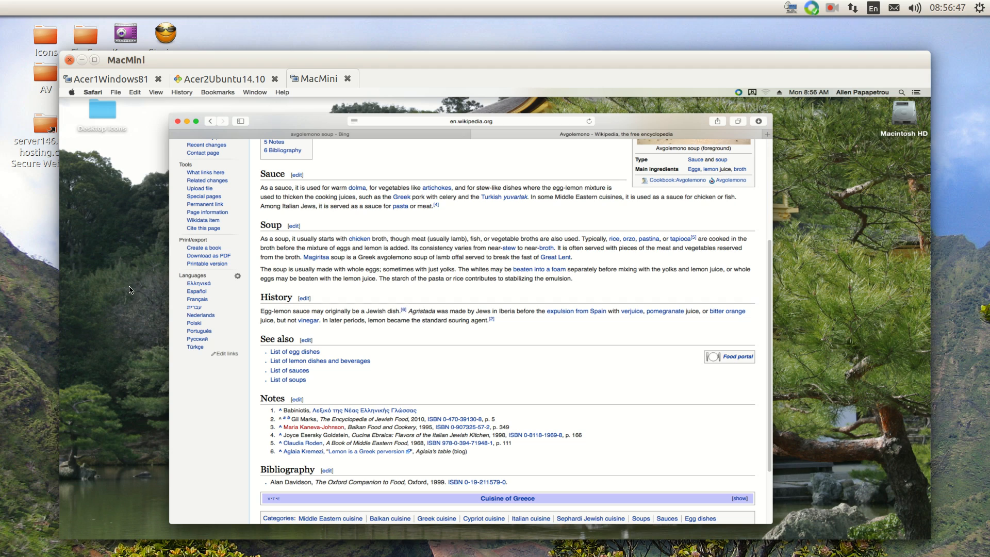
{"action": "mouse_move", "coordinate": [122, 208]}
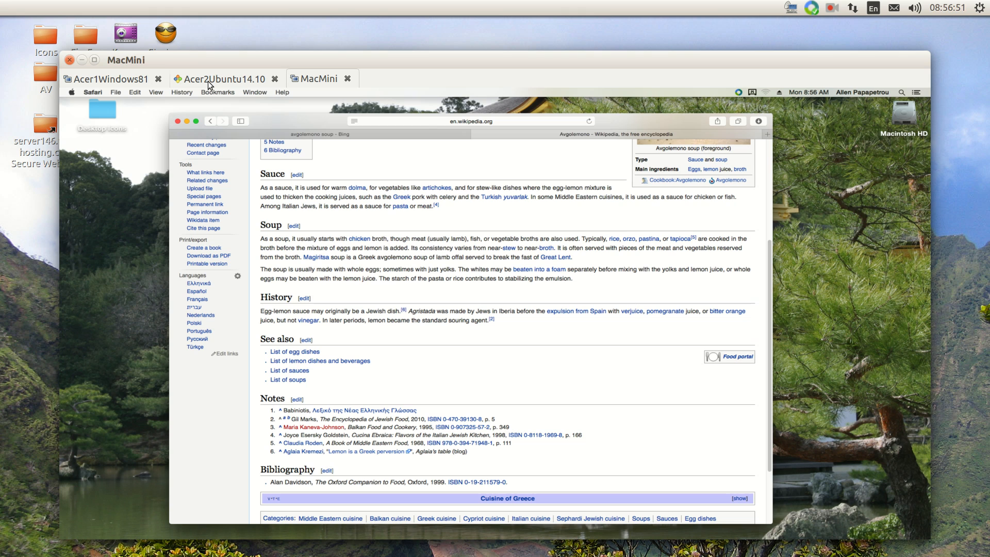
Step: View the Acer1Windows81 desktop, then return to the Acer2Ubuntu14.10 session's avgolemono recipe
{"action": "left_click", "coordinate": [108, 79]}
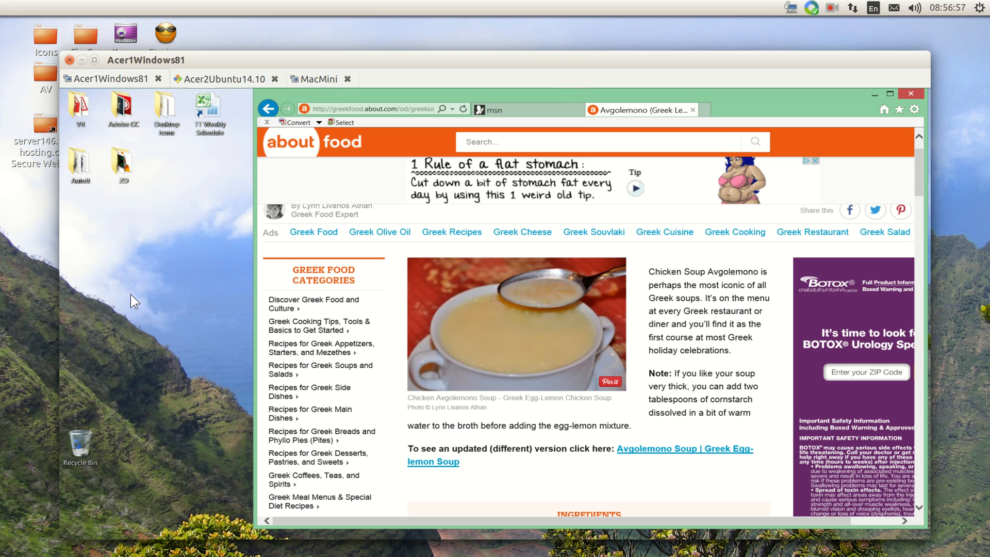
{"action": "mouse_move", "coordinate": [142, 289]}
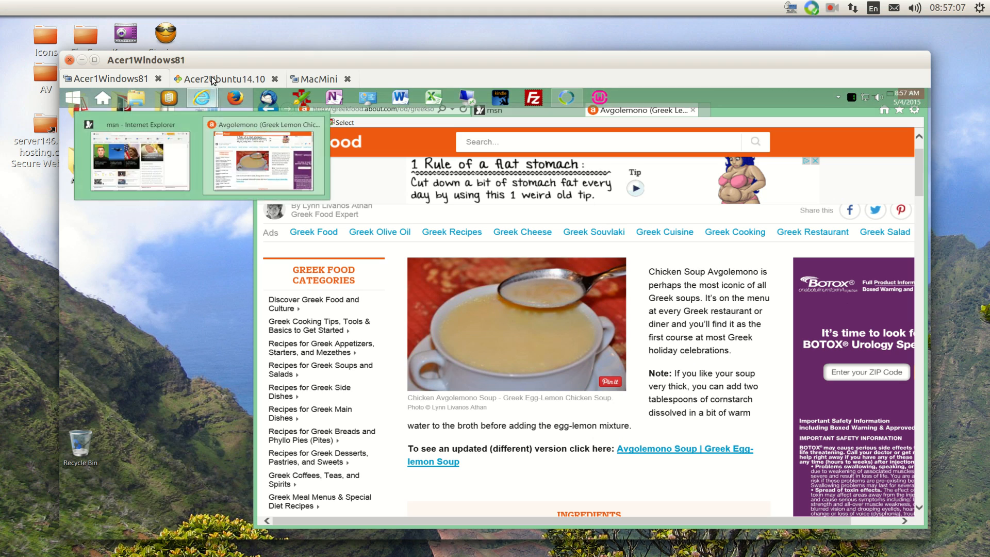
{"action": "left_click", "coordinate": [216, 79]}
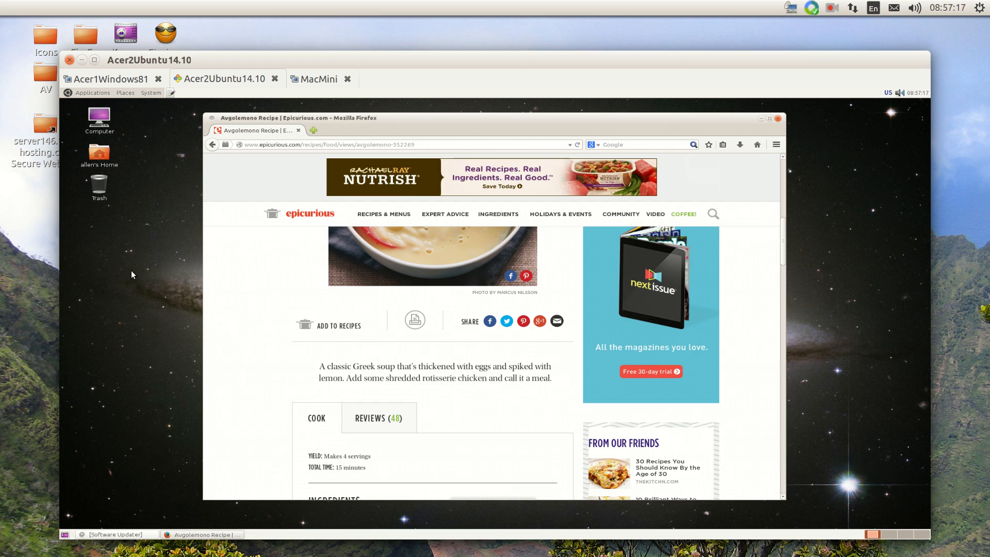
{"action": "mouse_move", "coordinate": [145, 274]}
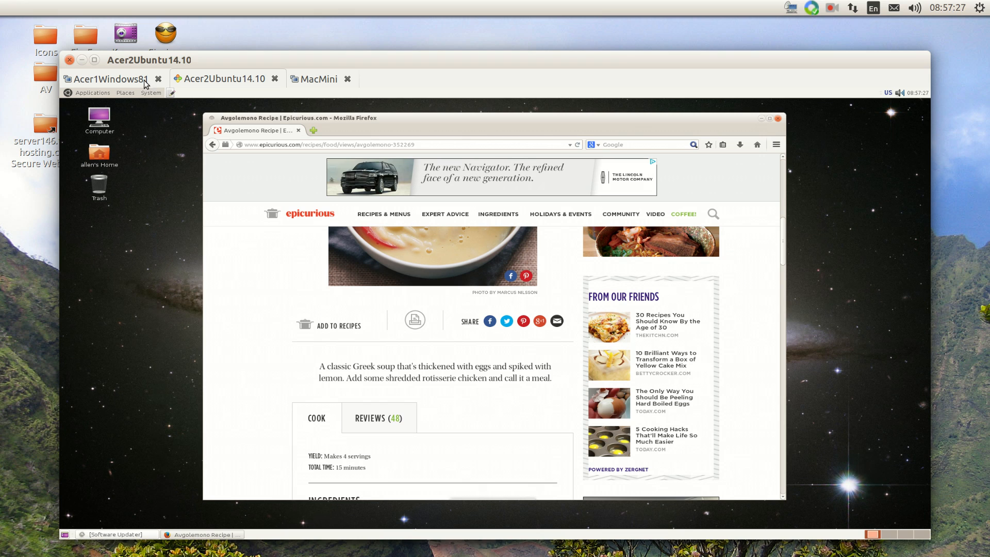
{"action": "left_click", "coordinate": [106, 79]}
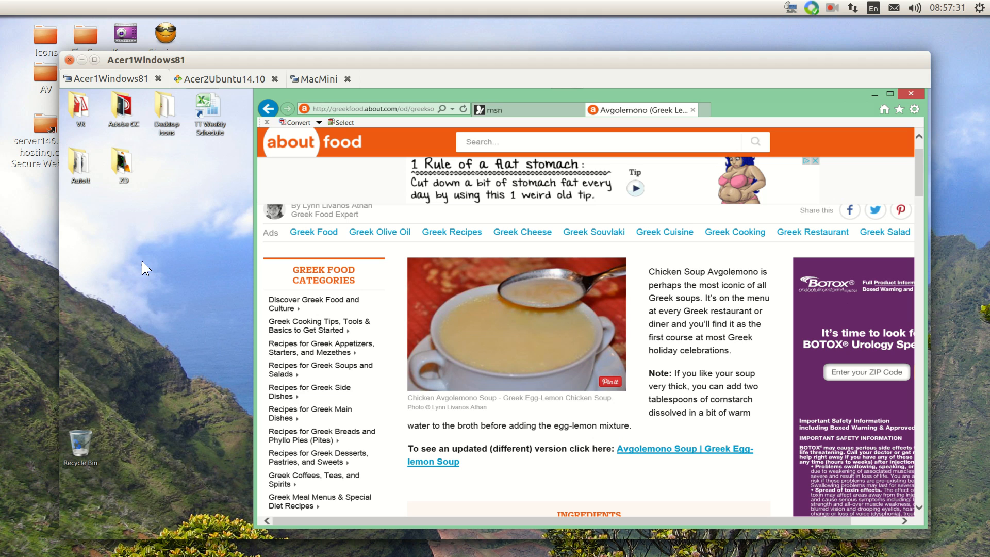
{"action": "left_click", "coordinate": [318, 79]}
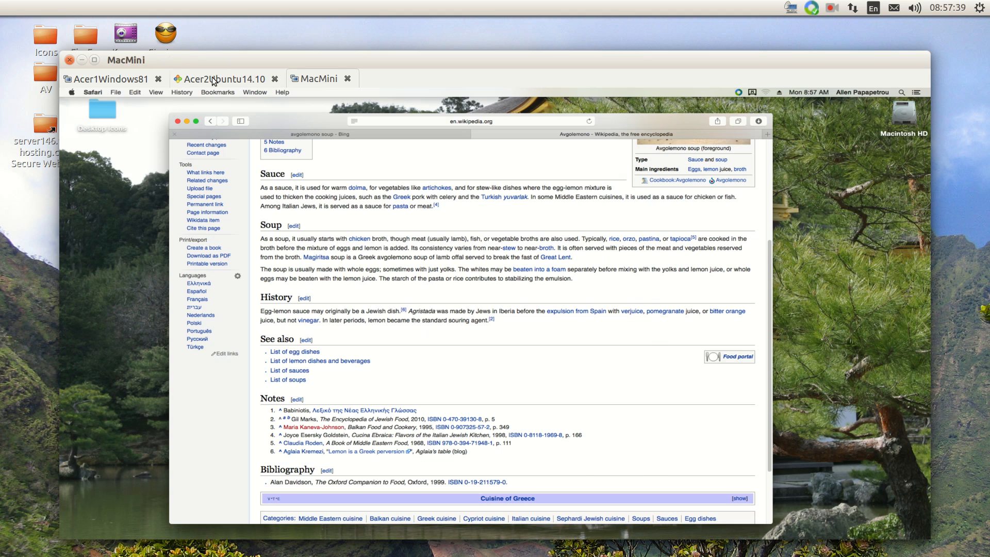
{"action": "left_click", "coordinate": [223, 79]}
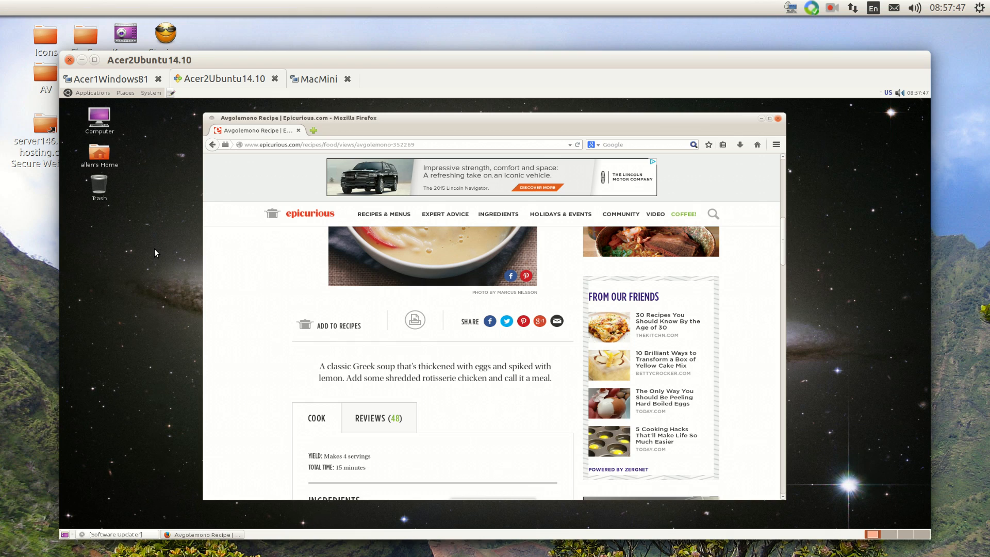
{"action": "mouse_move", "coordinate": [172, 268]}
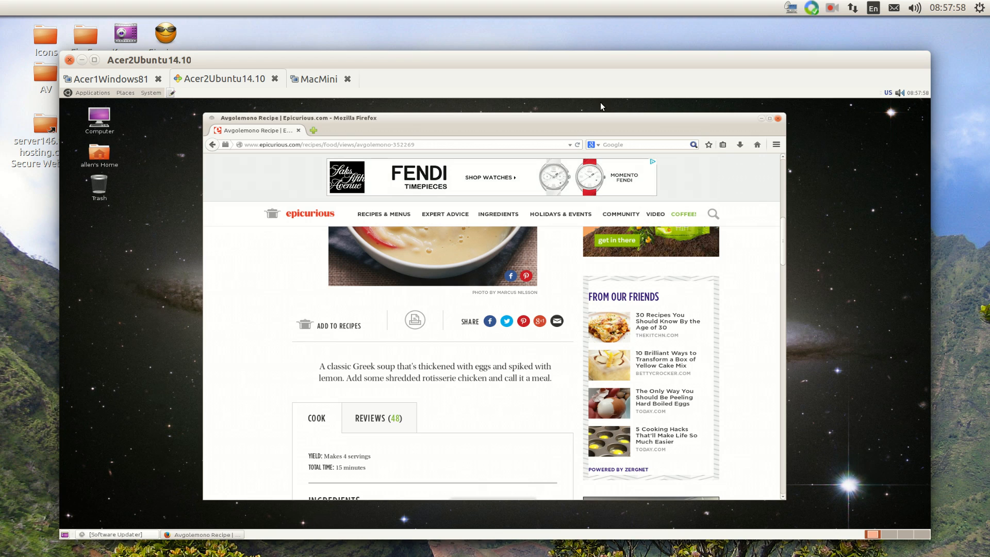
{"action": "mouse_move", "coordinate": [832, 15]}
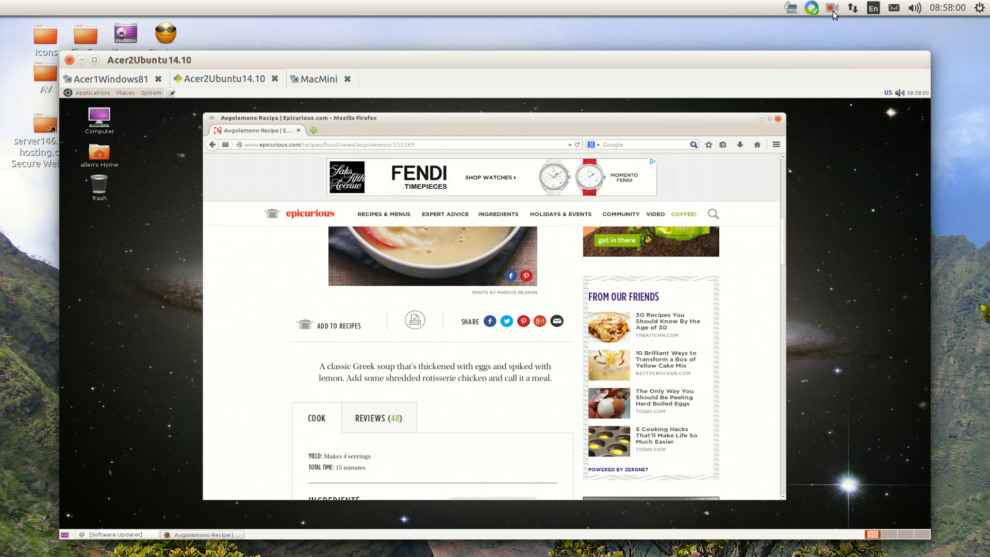